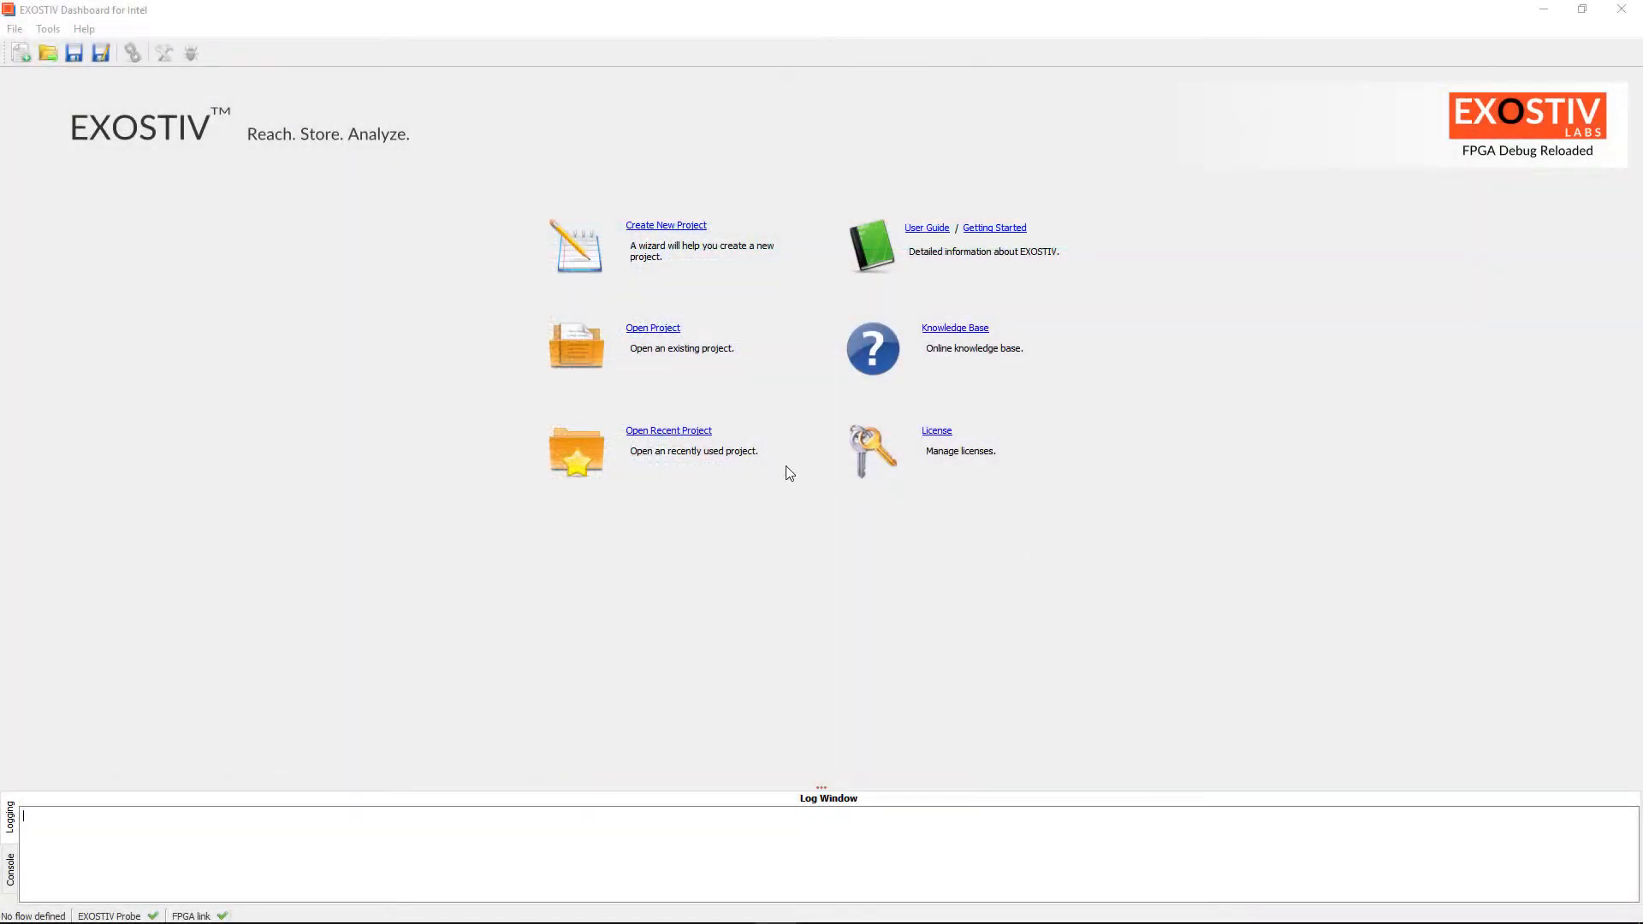
mouse_move(692, 433)
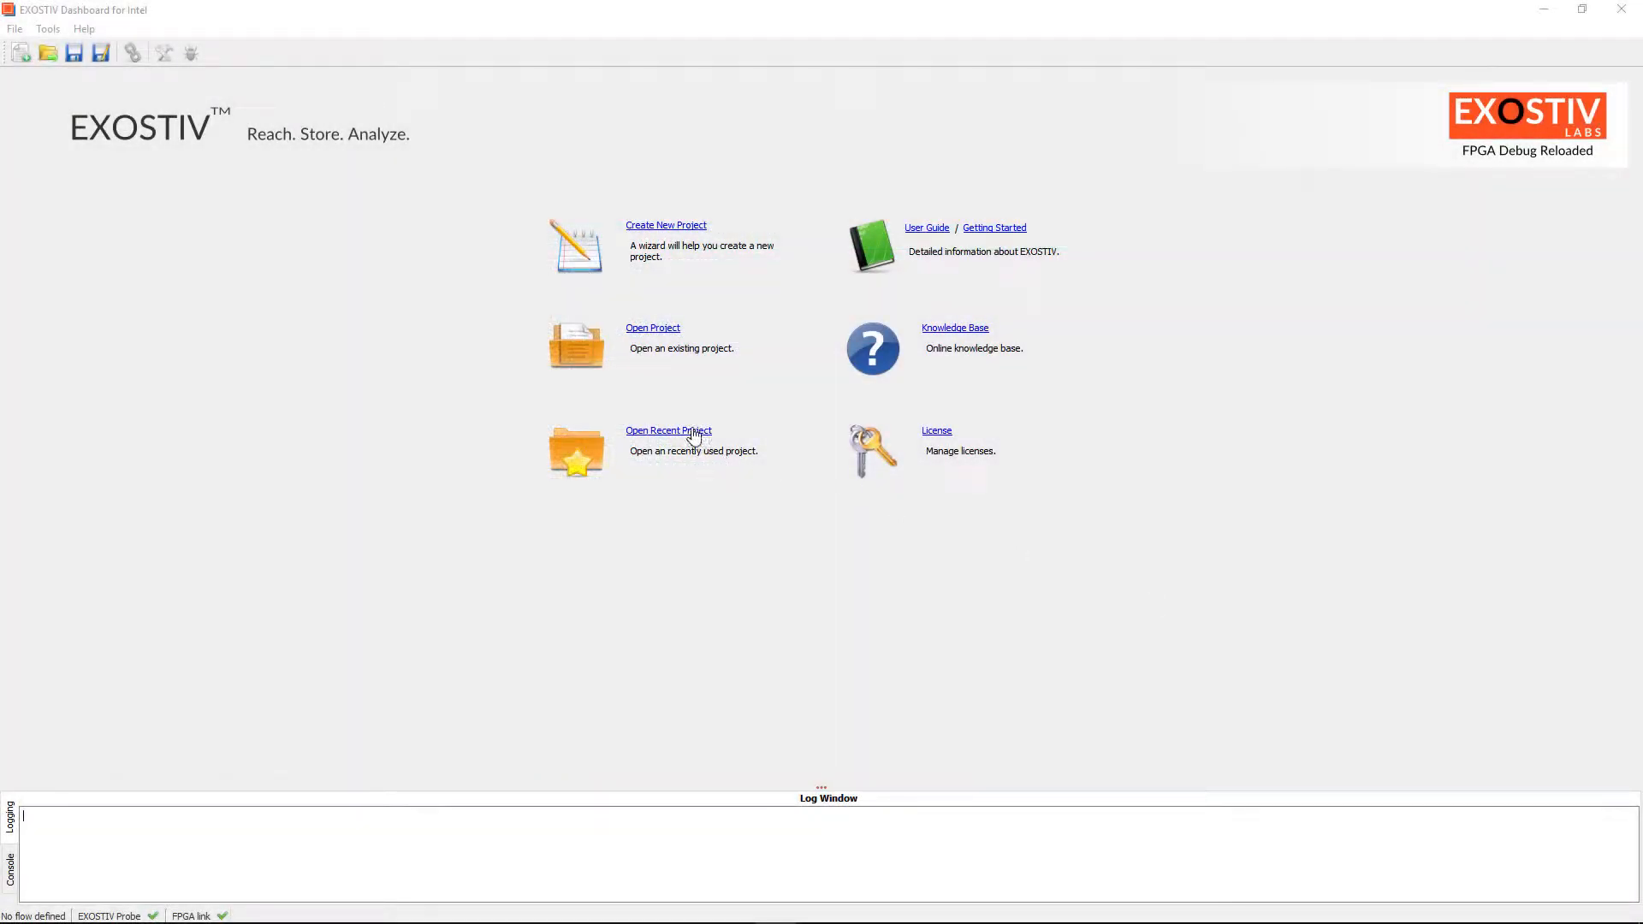
Load Intel_Stratix10_PCIe_Demo.epf from the Recent Projects list
click(668, 430)
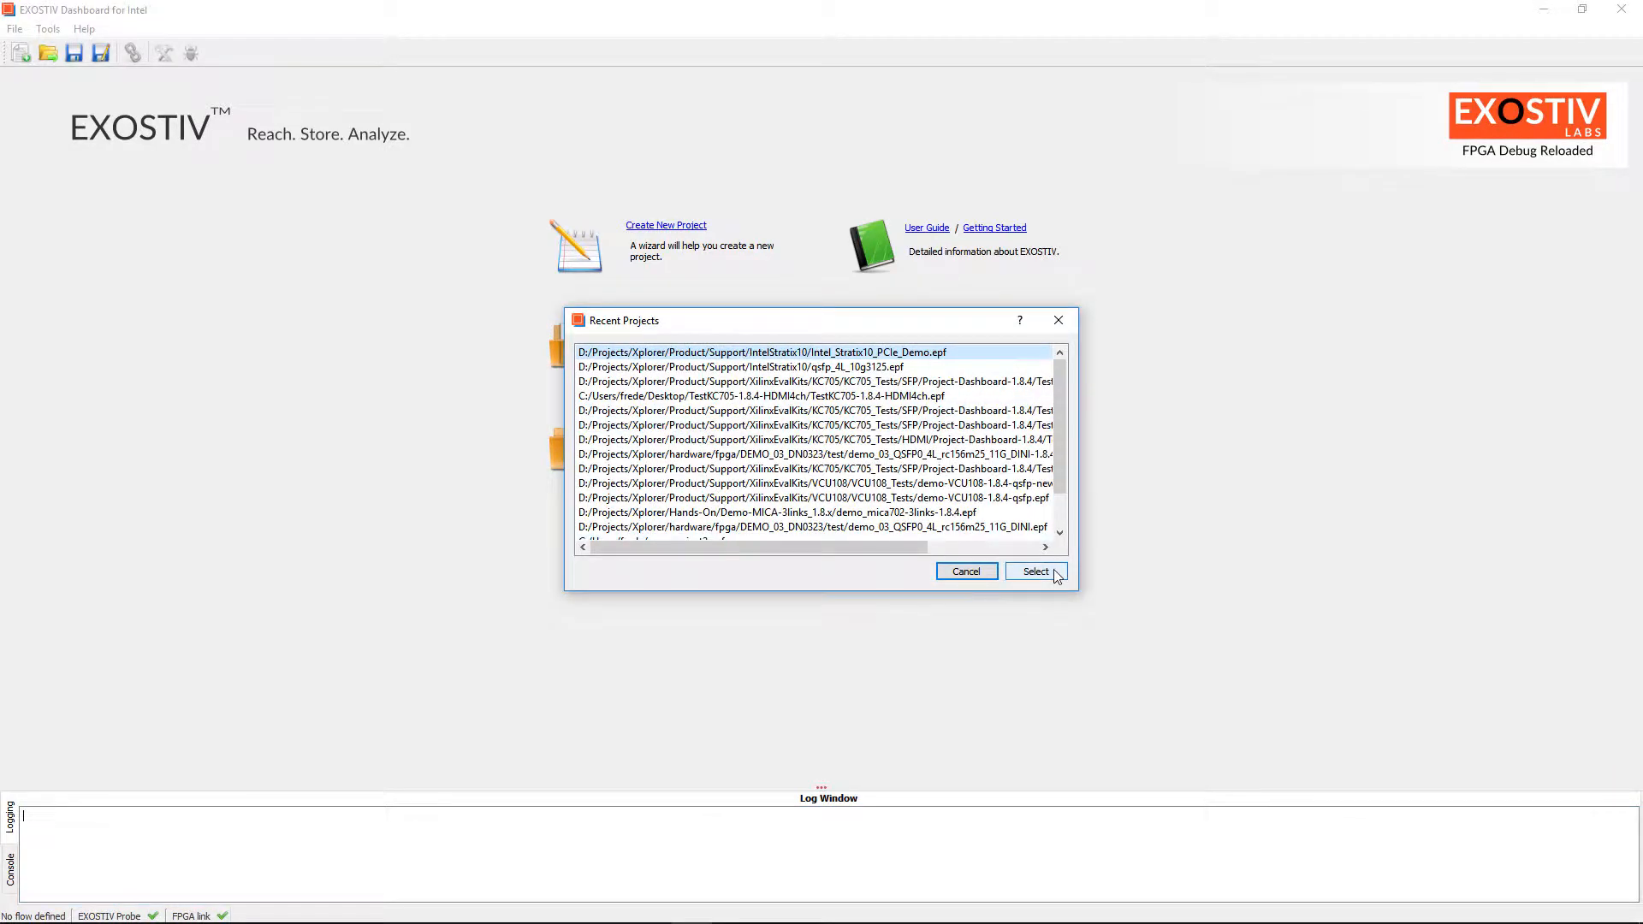
click(965, 571)
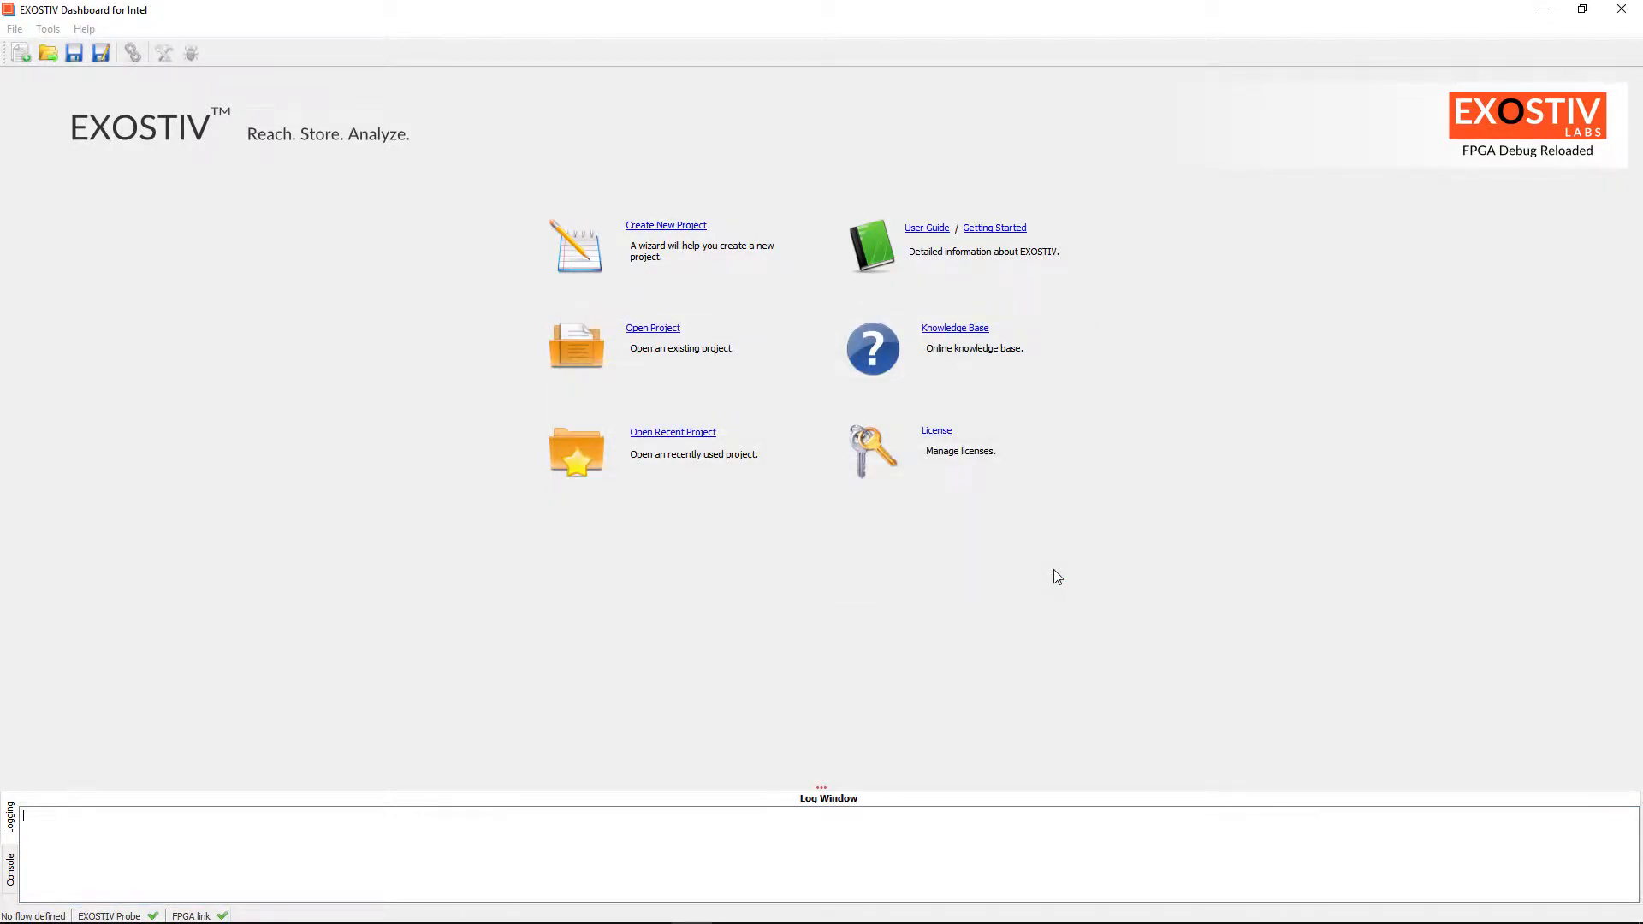
click(652, 327)
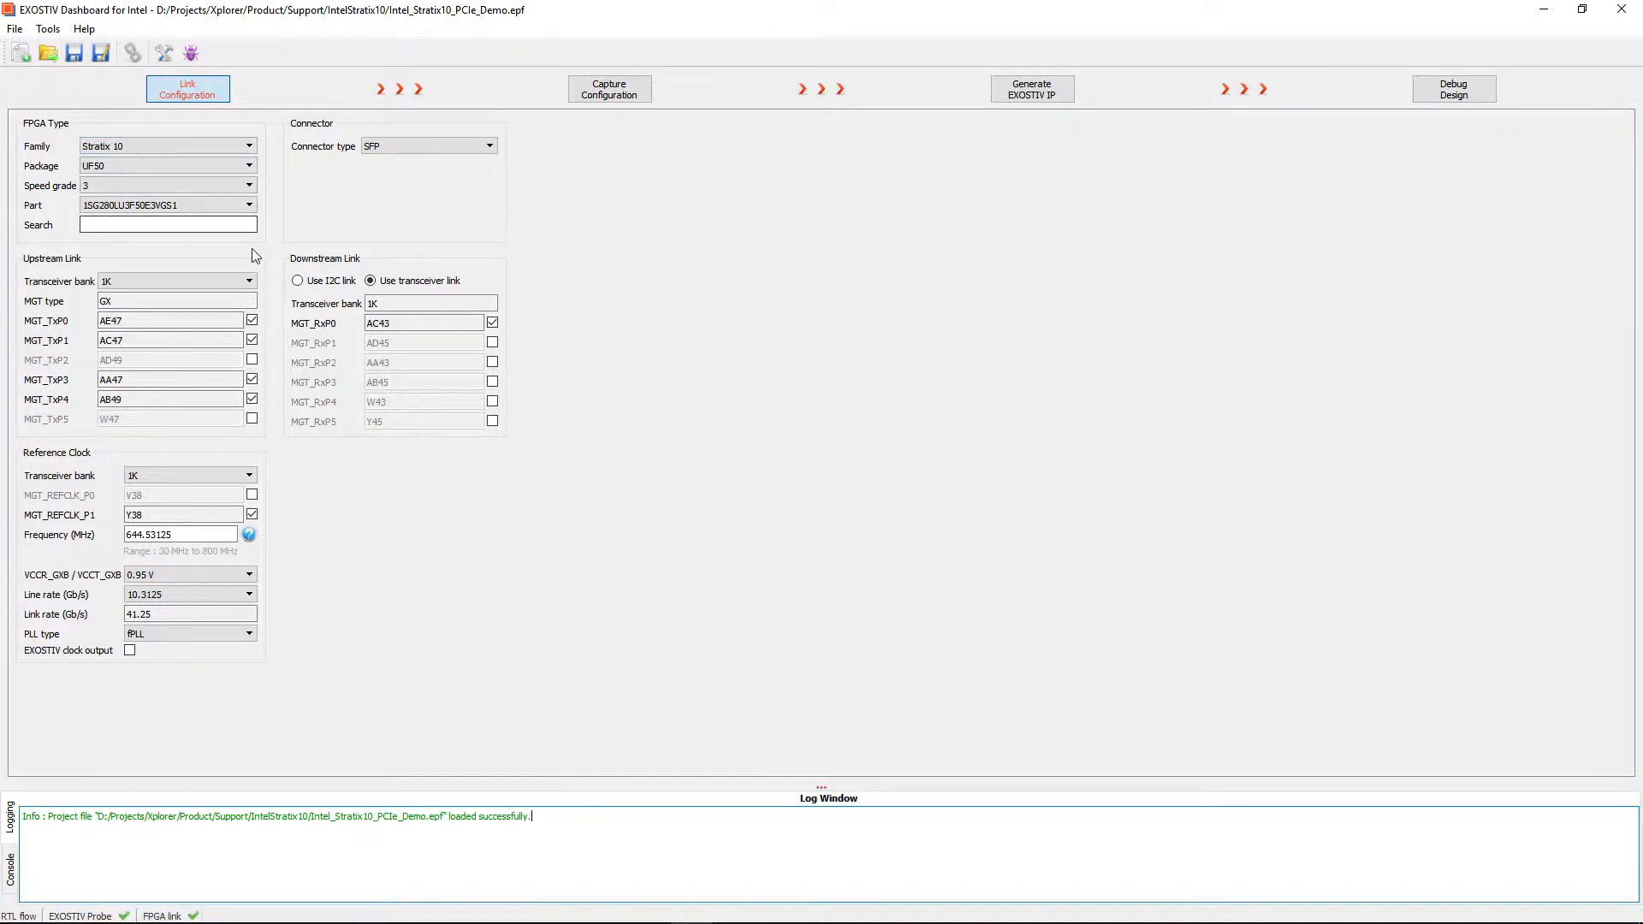
mouse_move(265, 260)
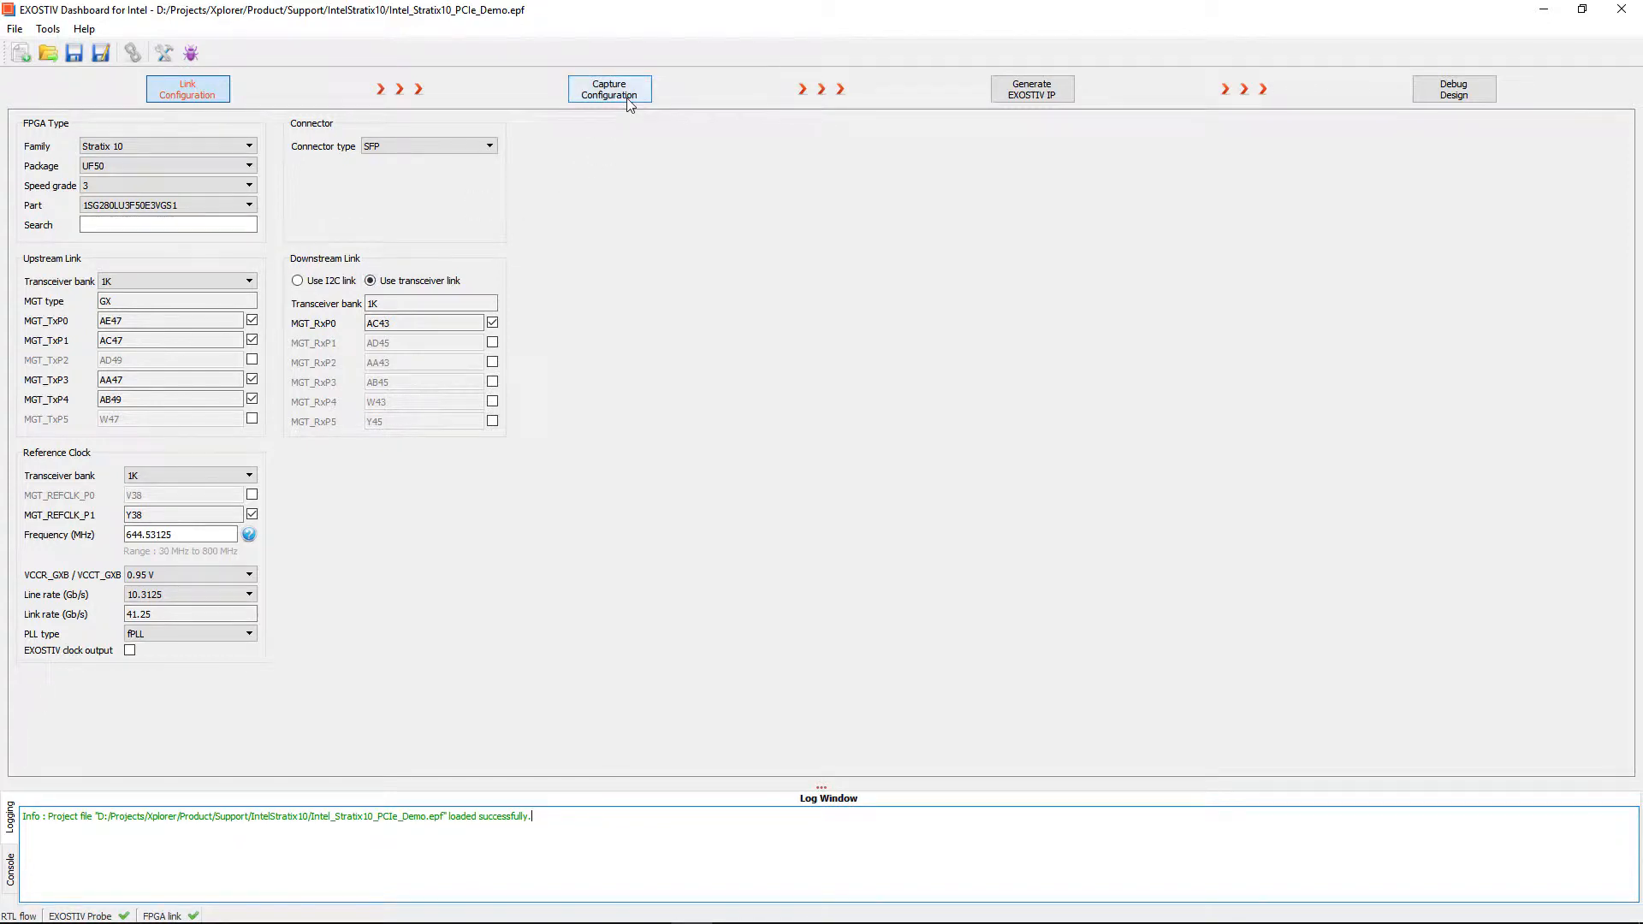
Review the avlst_tx and avlst_rx capture configuration, then reach IP generation with Quartus 17.1
click(609, 89)
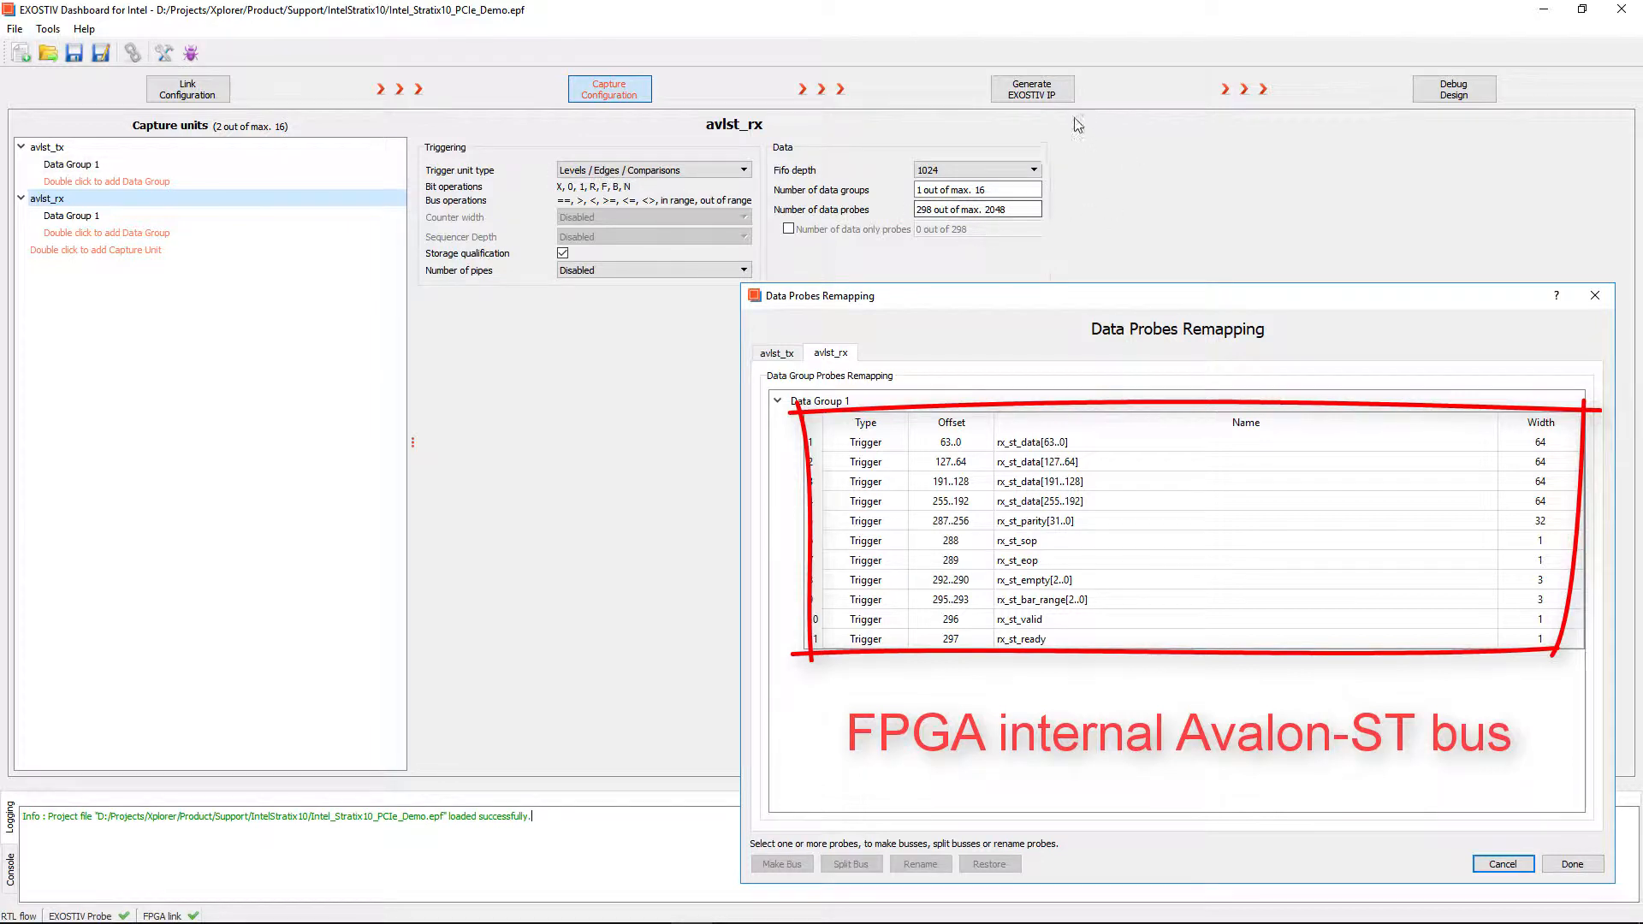
click(1453, 89)
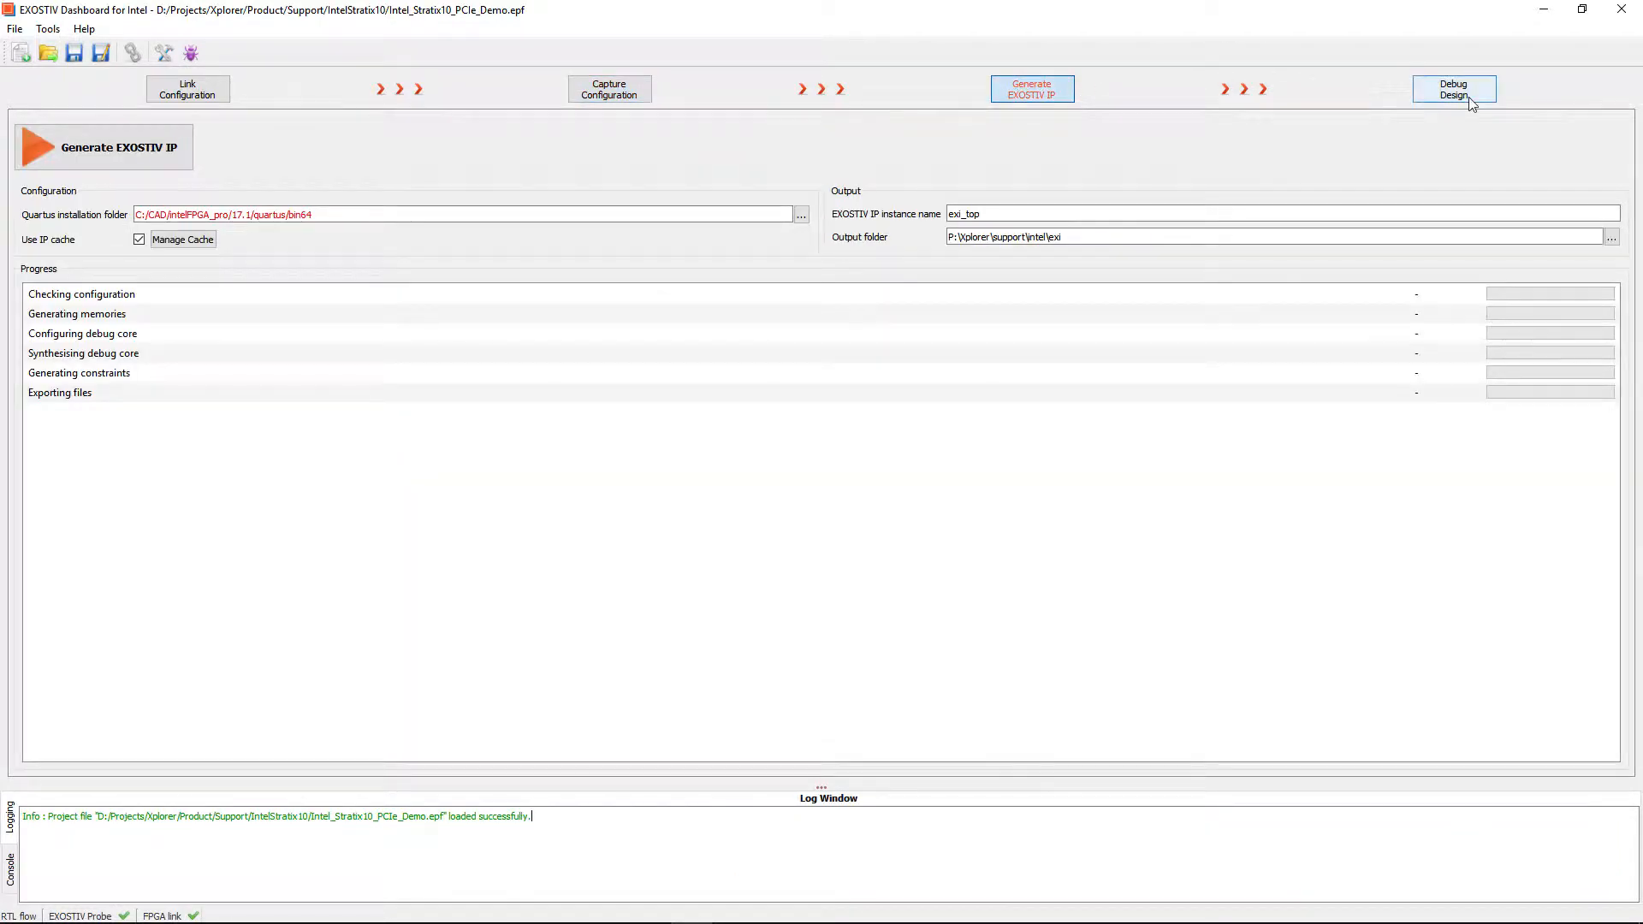
Enter Debug Design and select the avlst_rx capture unit to view its waveforms
click(1452, 89)
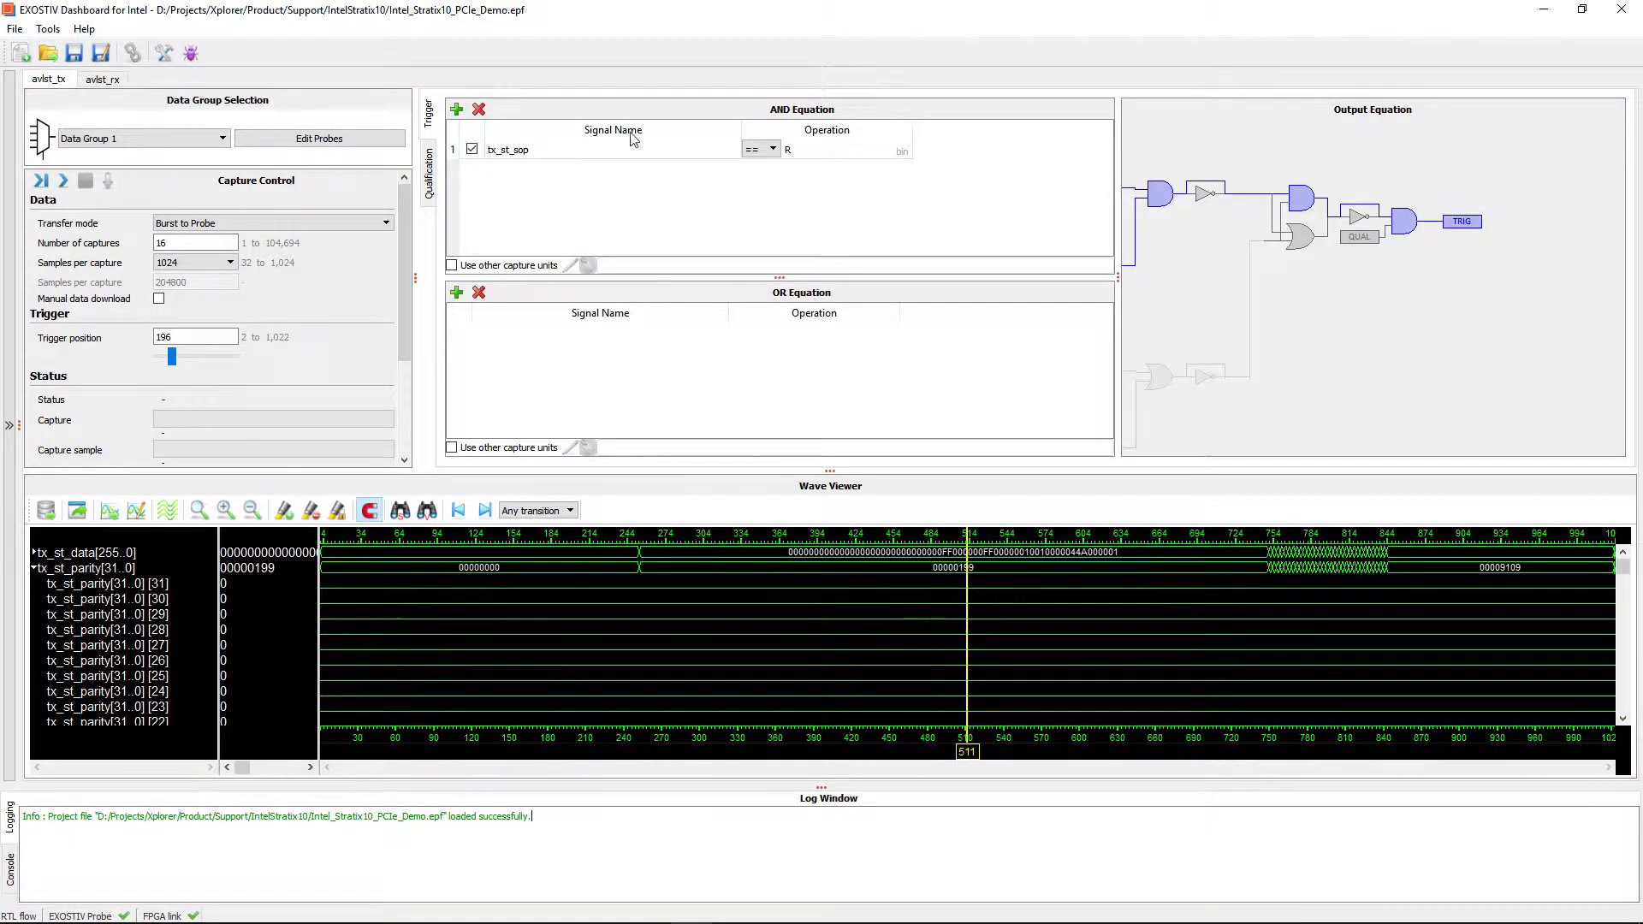
click(102, 79)
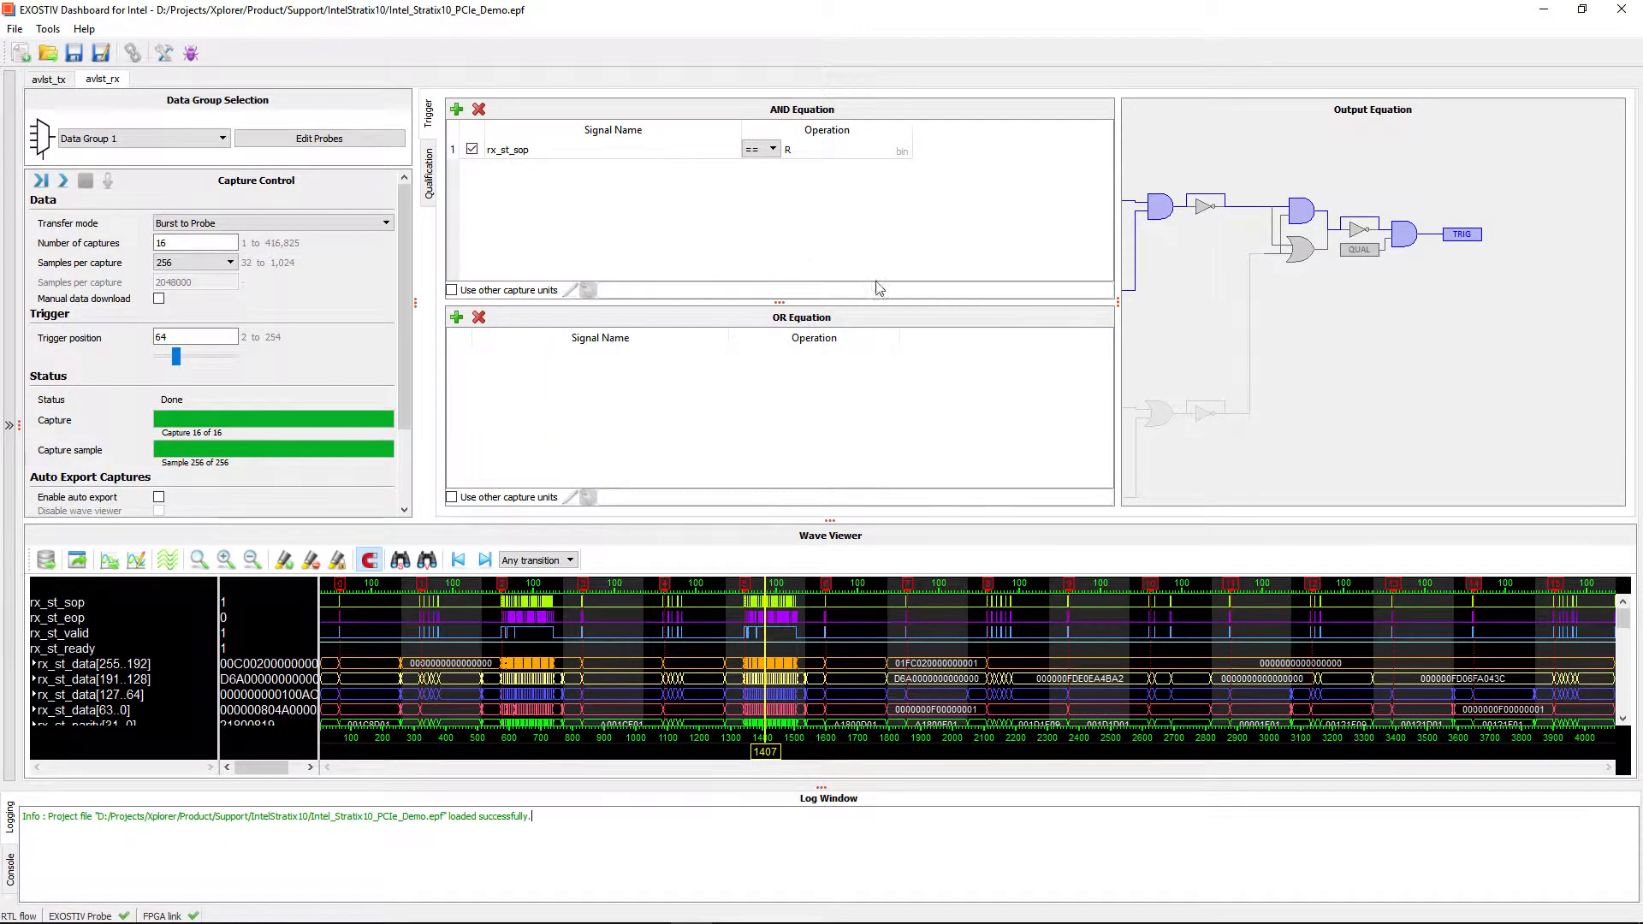
mouse_move(933, 545)
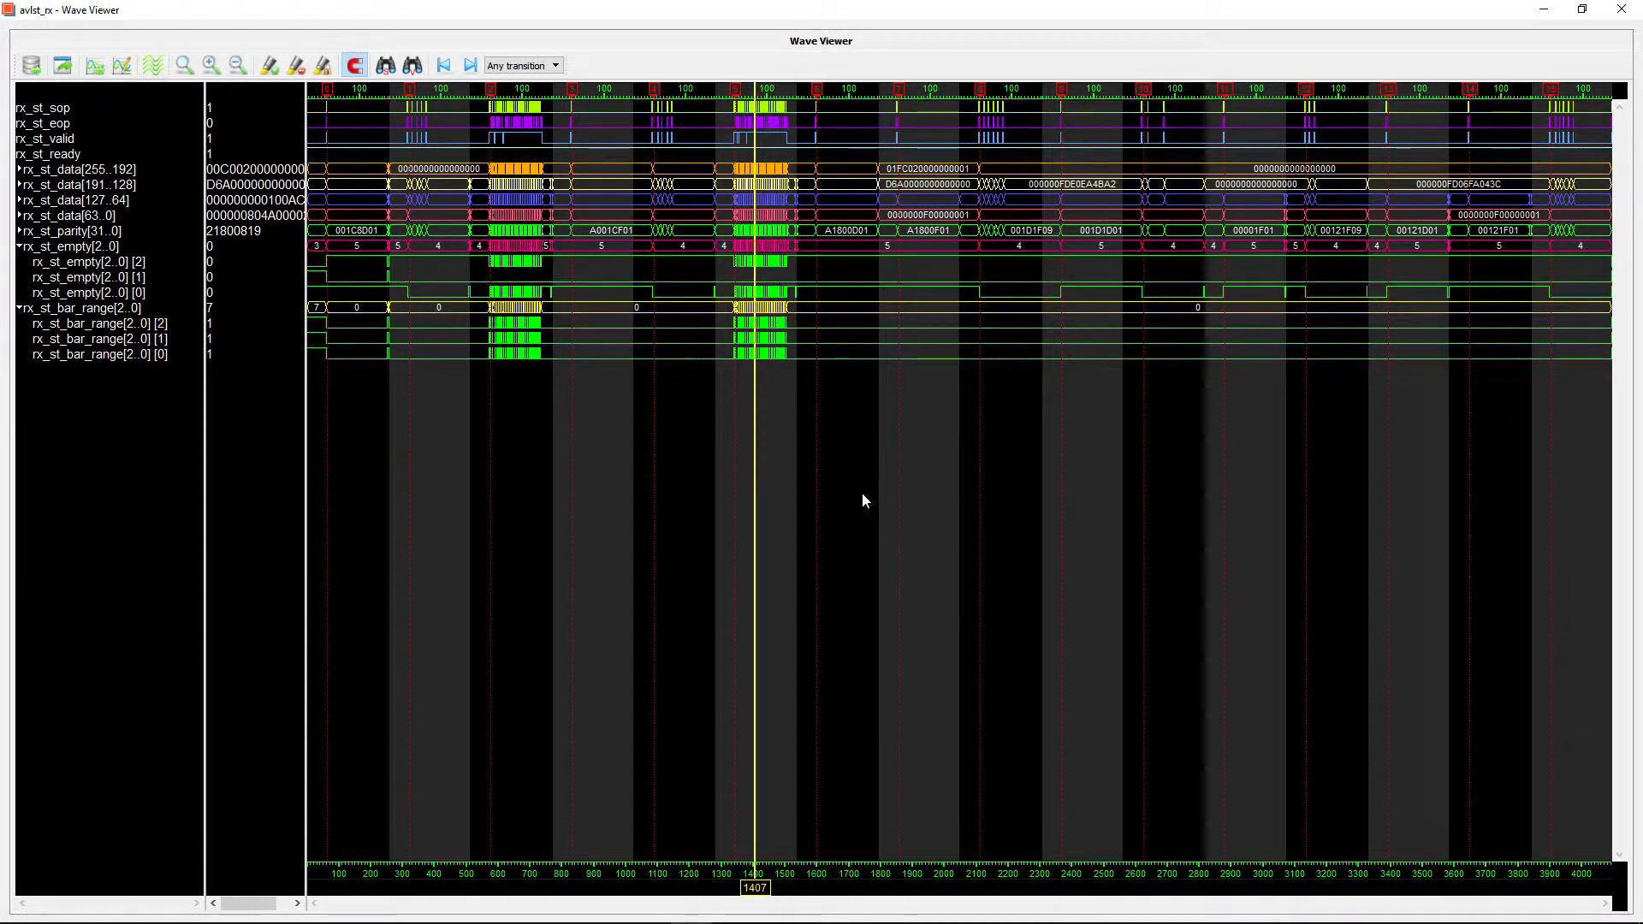
mouse_move(359, 109)
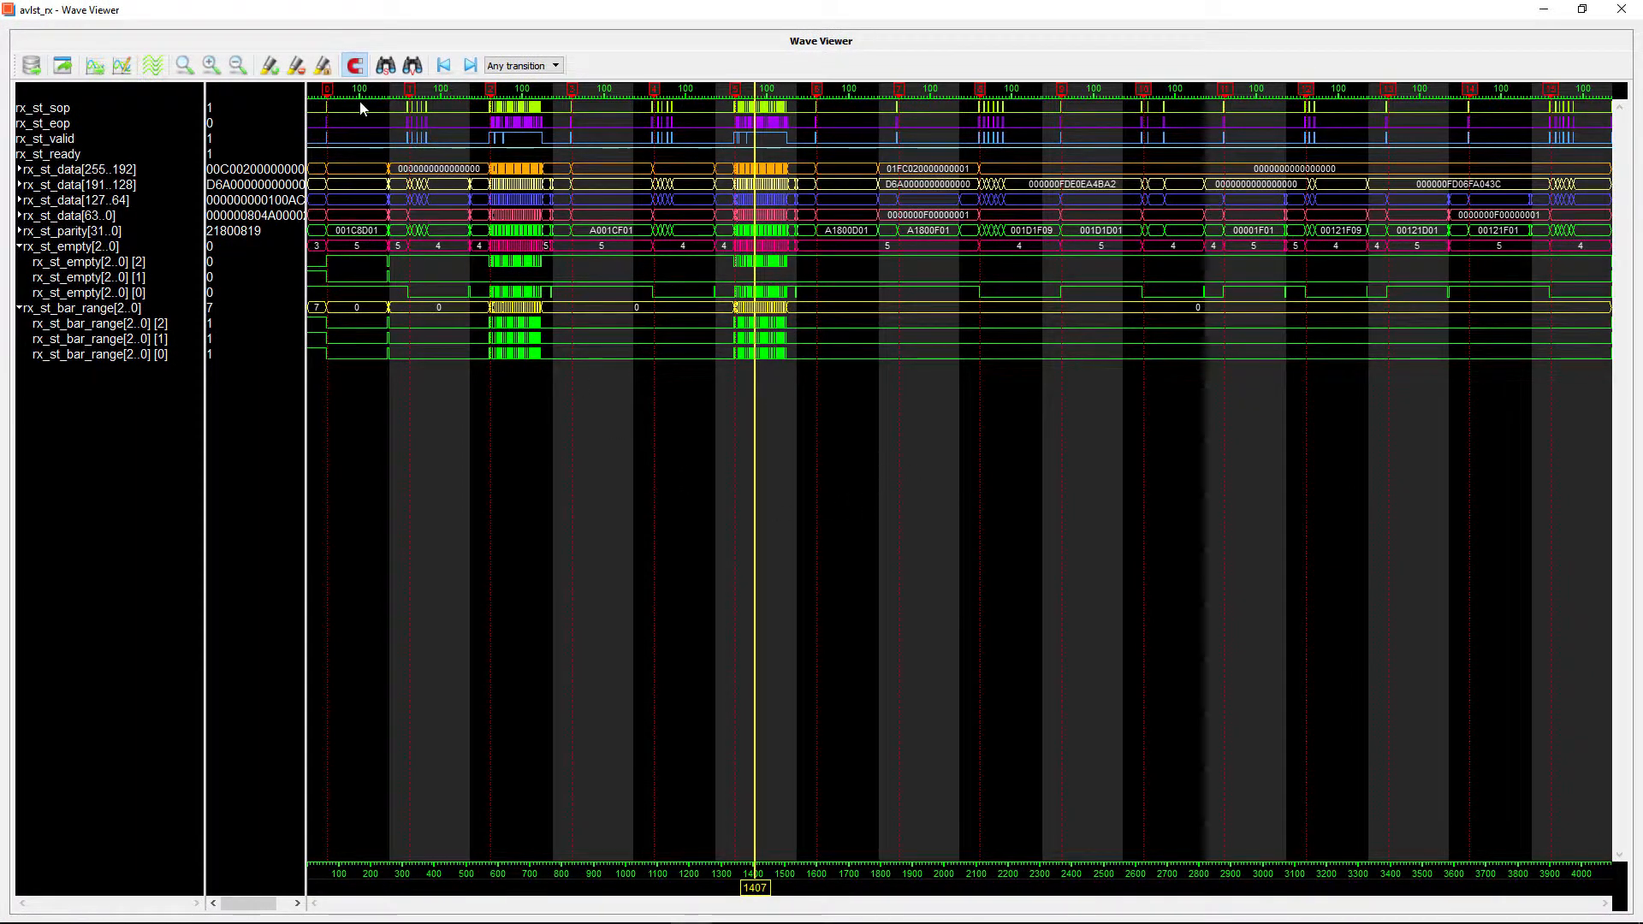
mouse_move(466, 155)
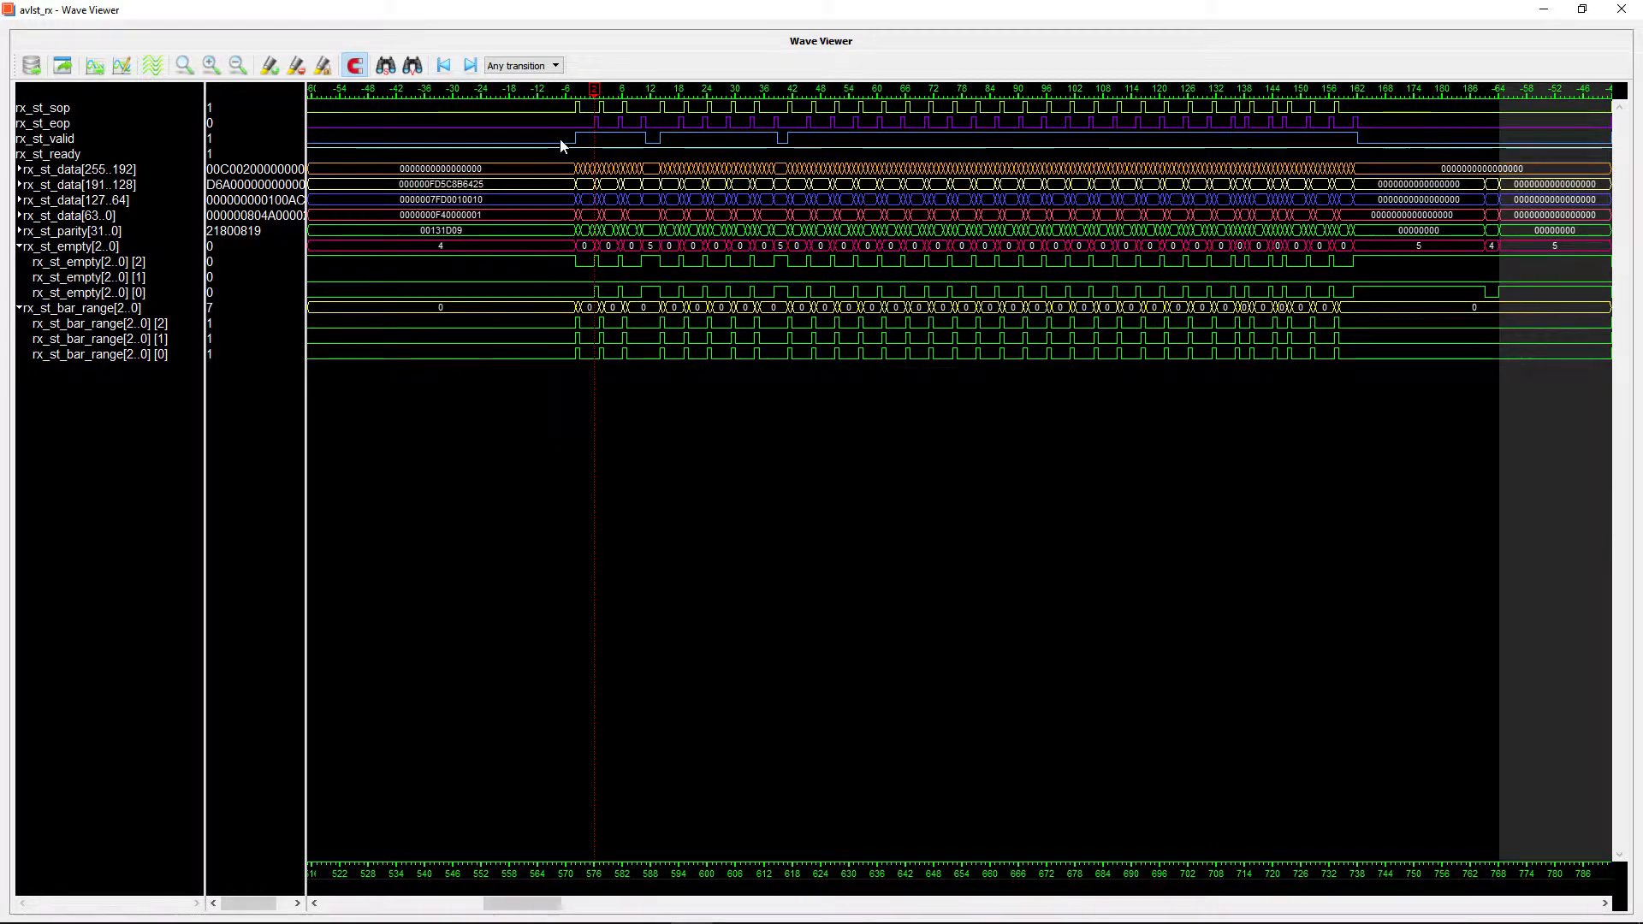
click(43, 107)
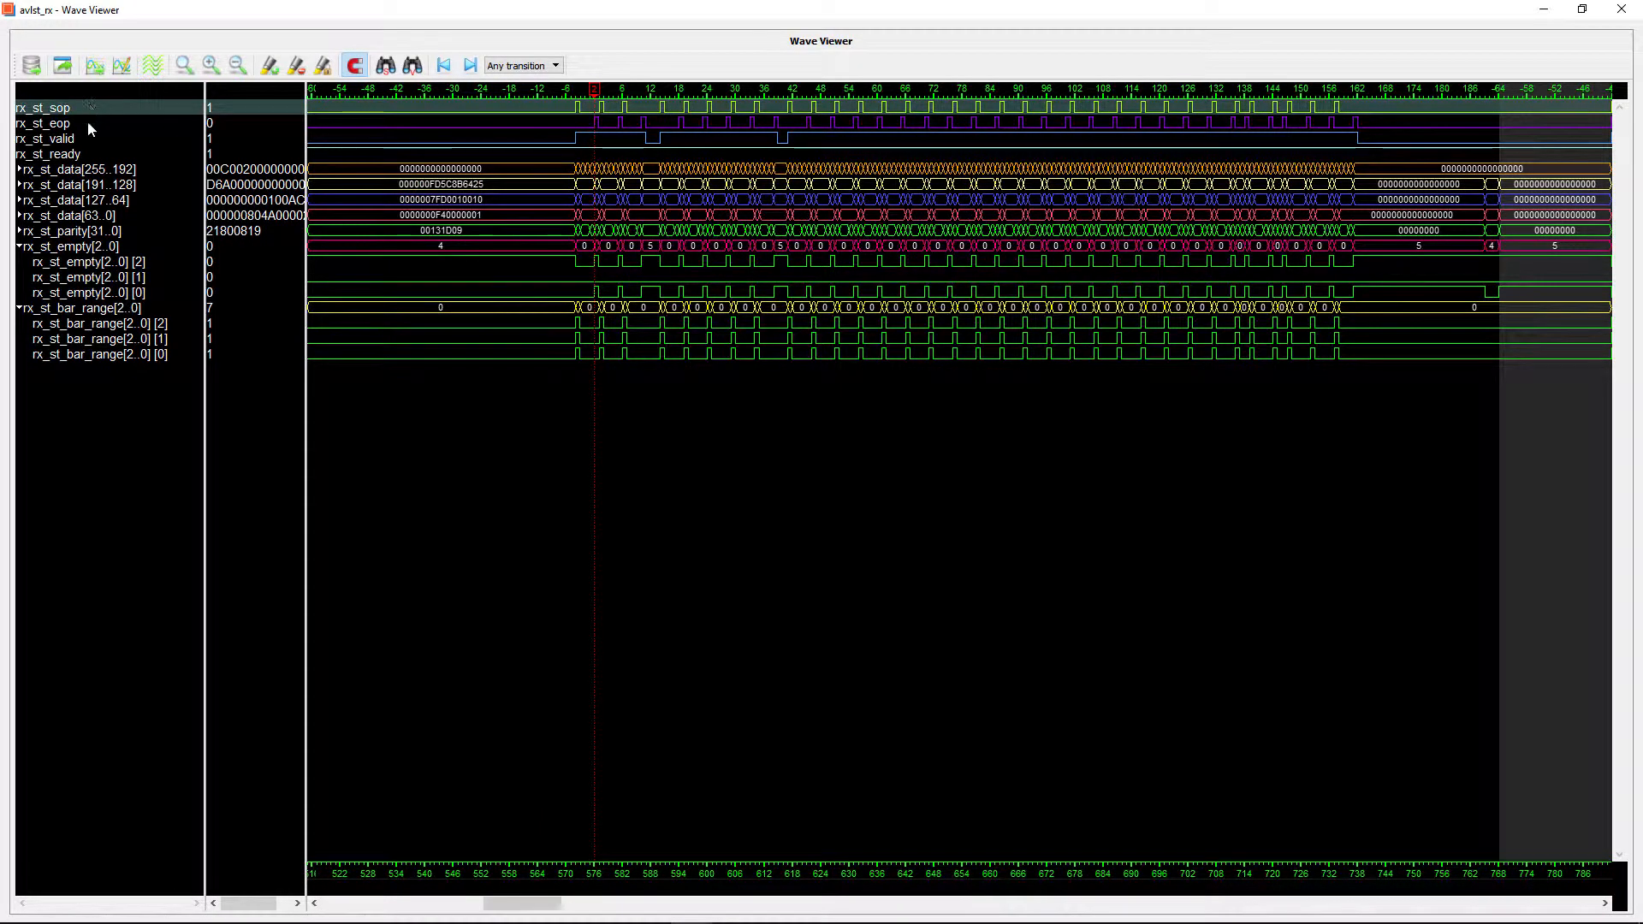
click(43, 122)
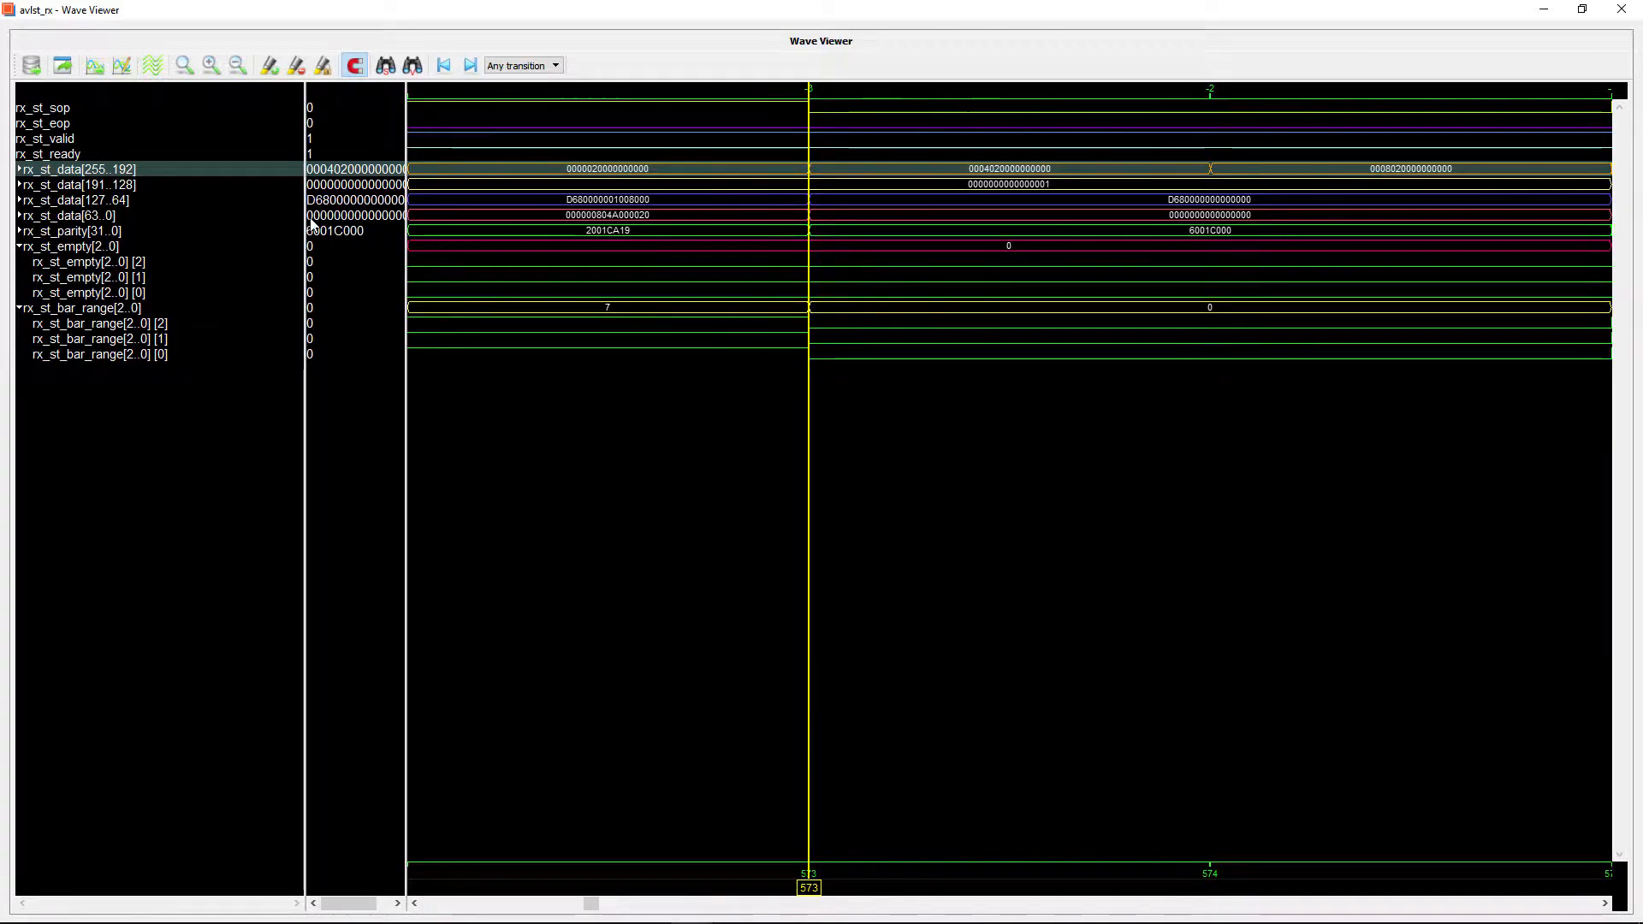
drag(303, 206, 229, 207)
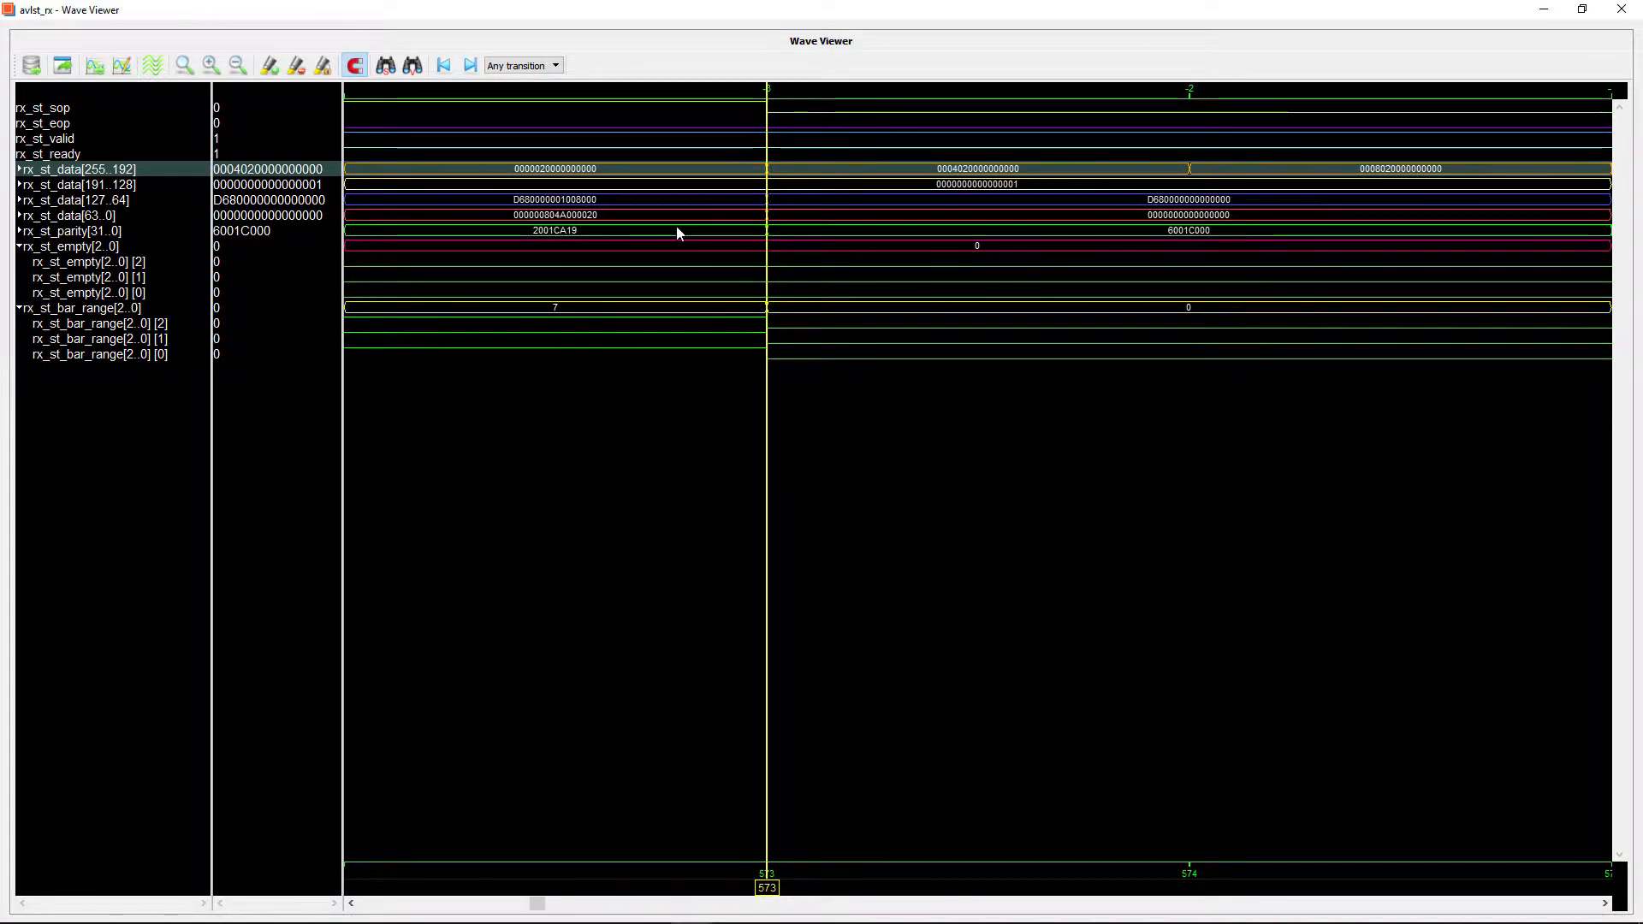
click(209, 65)
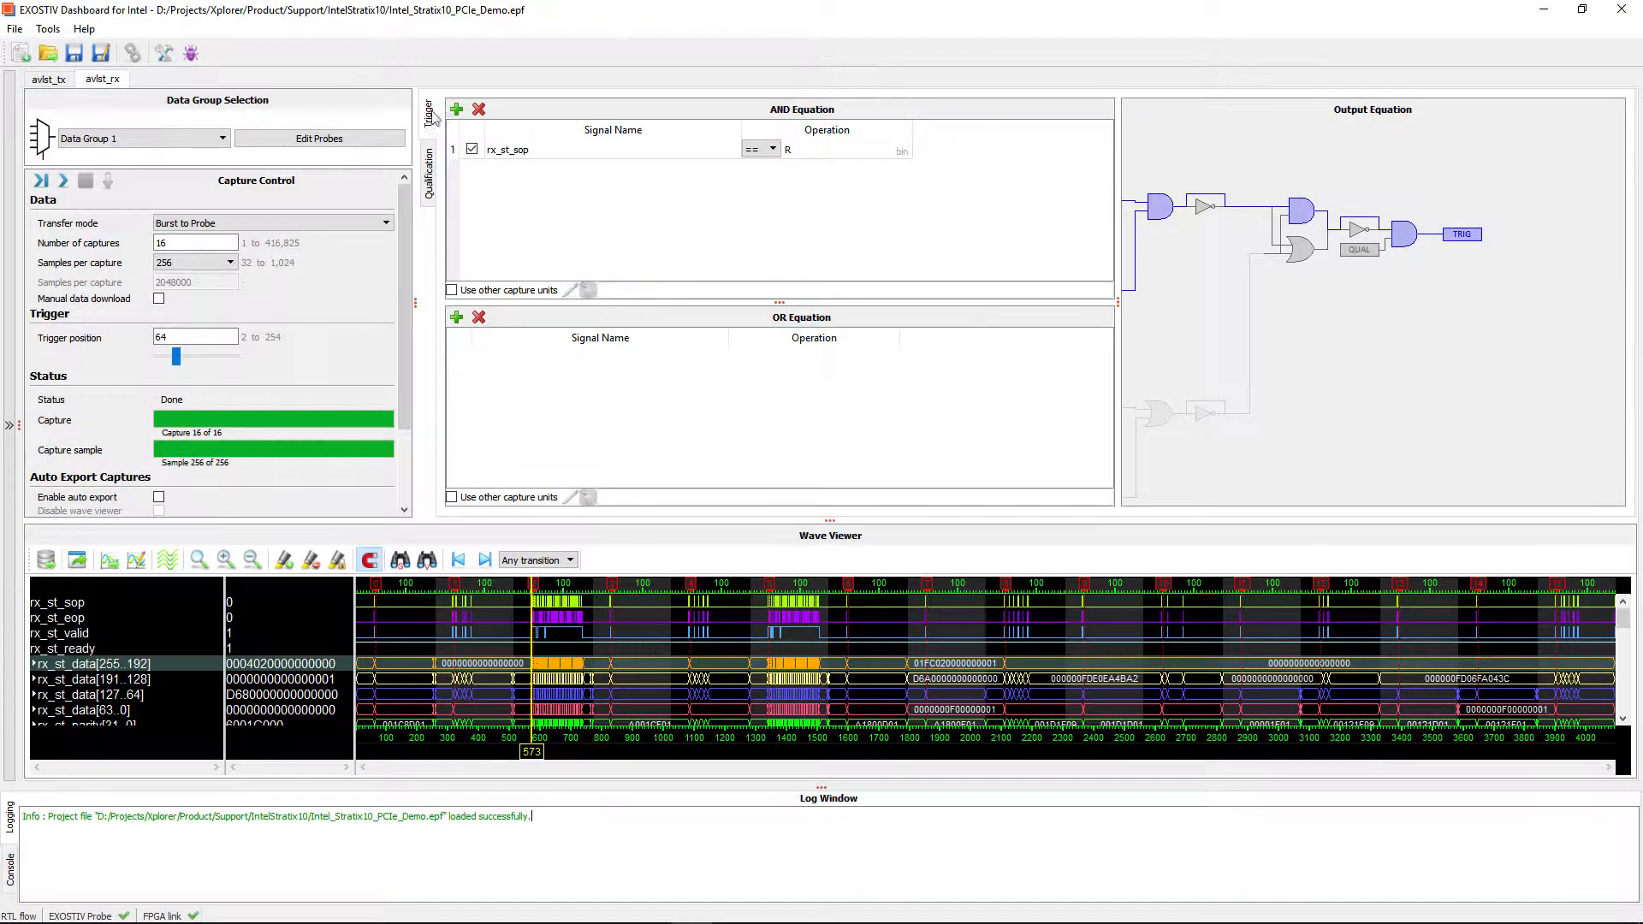
click(456, 109)
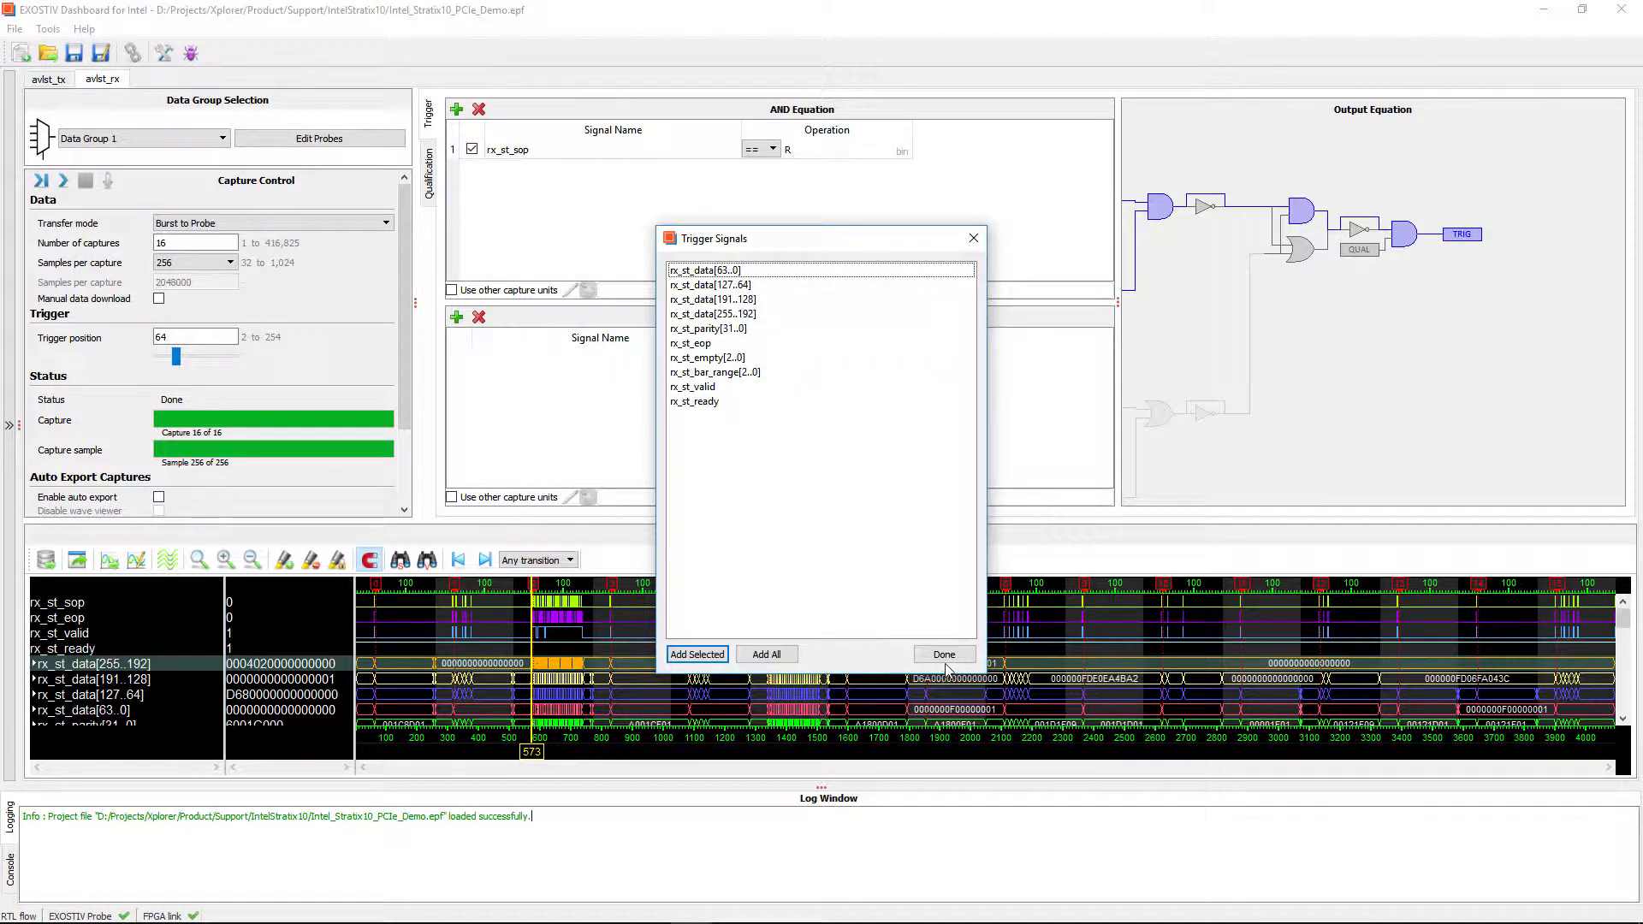
click(941, 653)
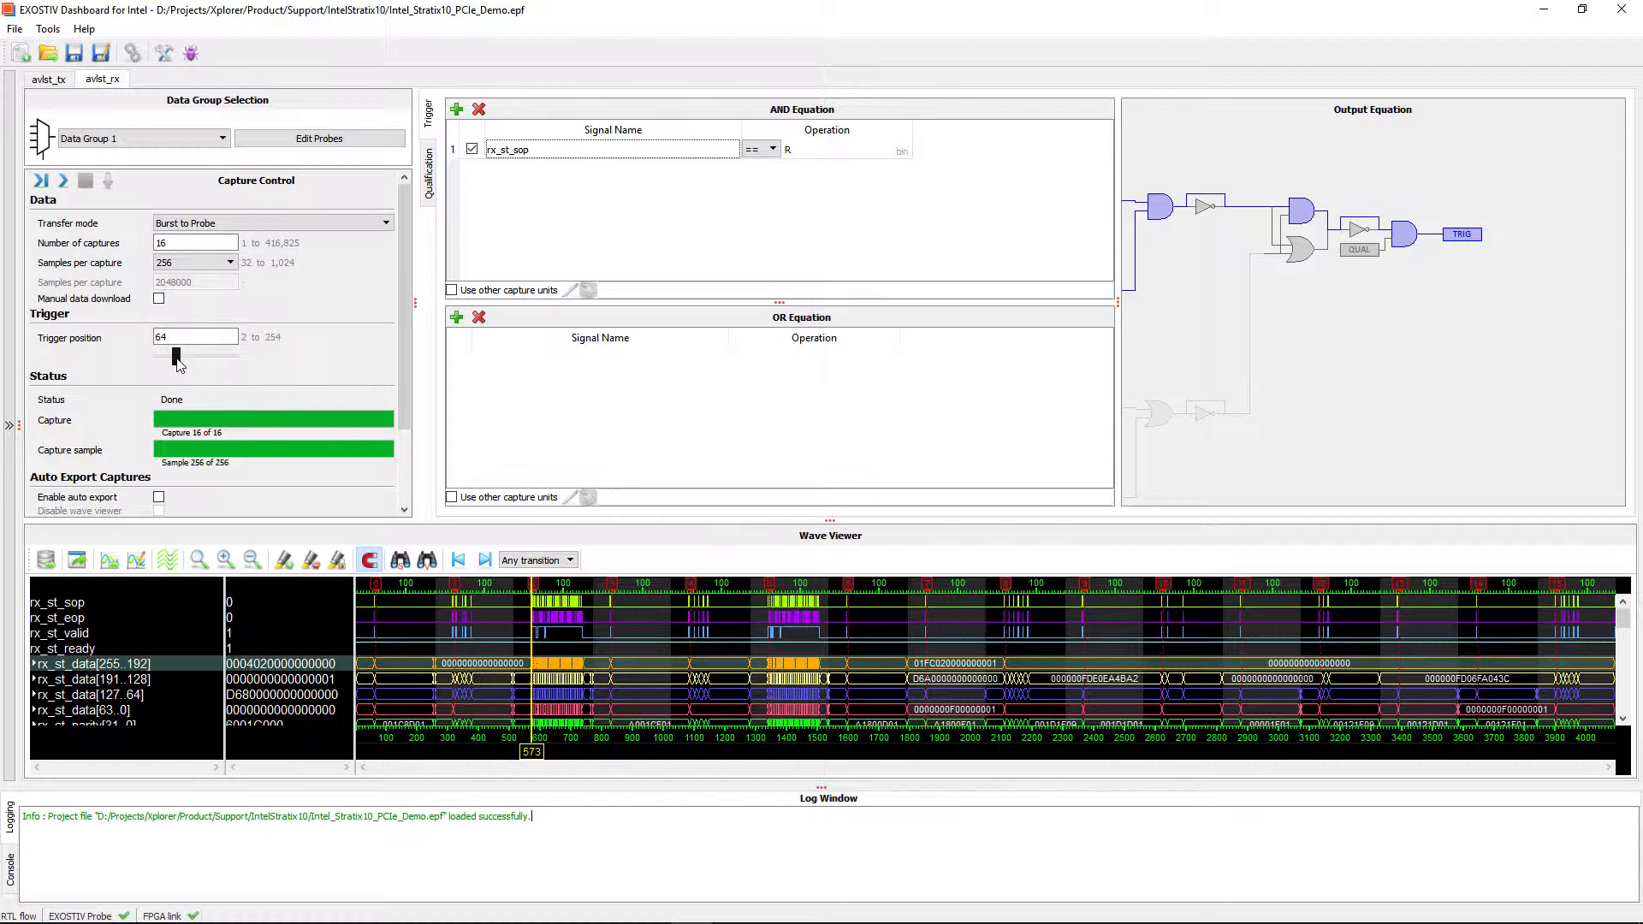
click(229, 261)
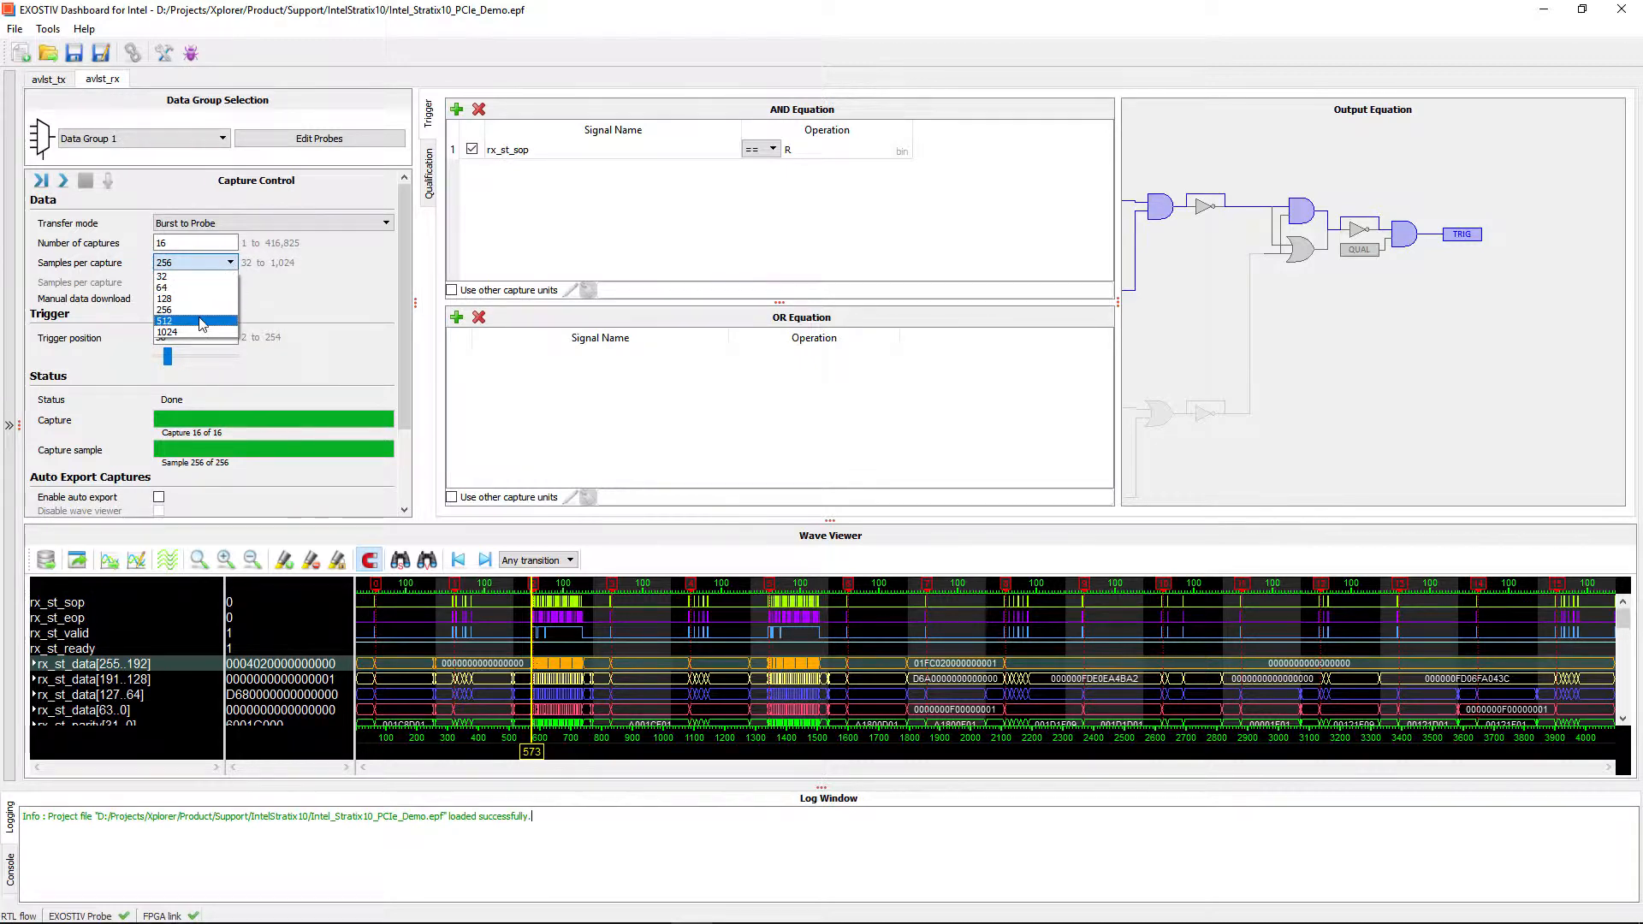
Set 1024 samples per capture and start a new 16-capture run
click(167, 332)
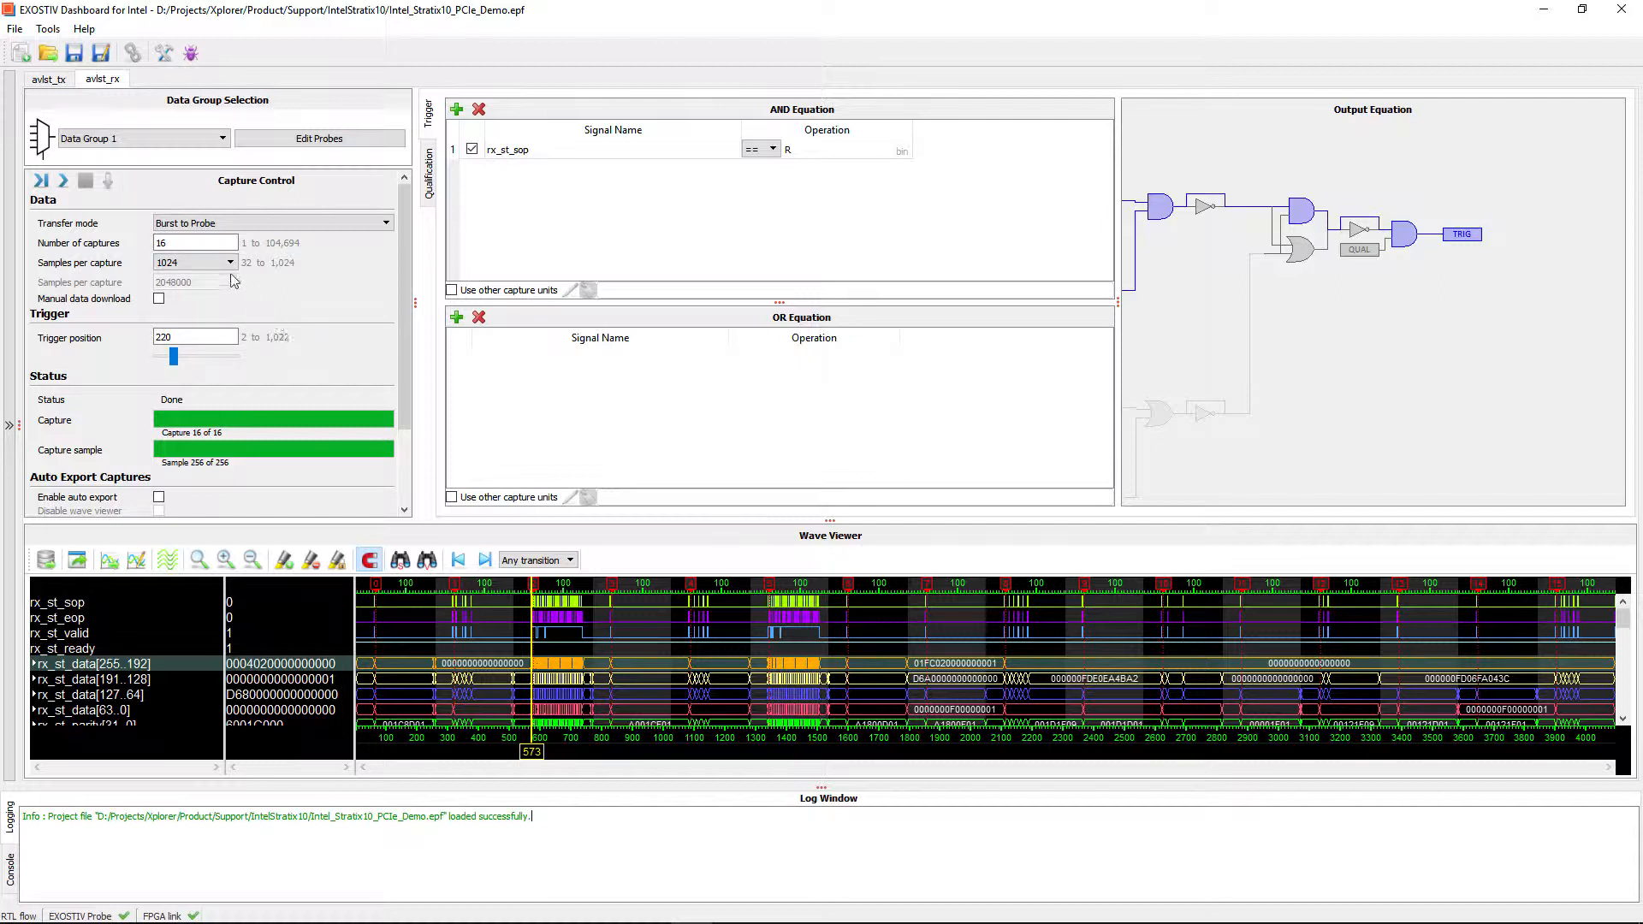
mouse_move(926, 578)
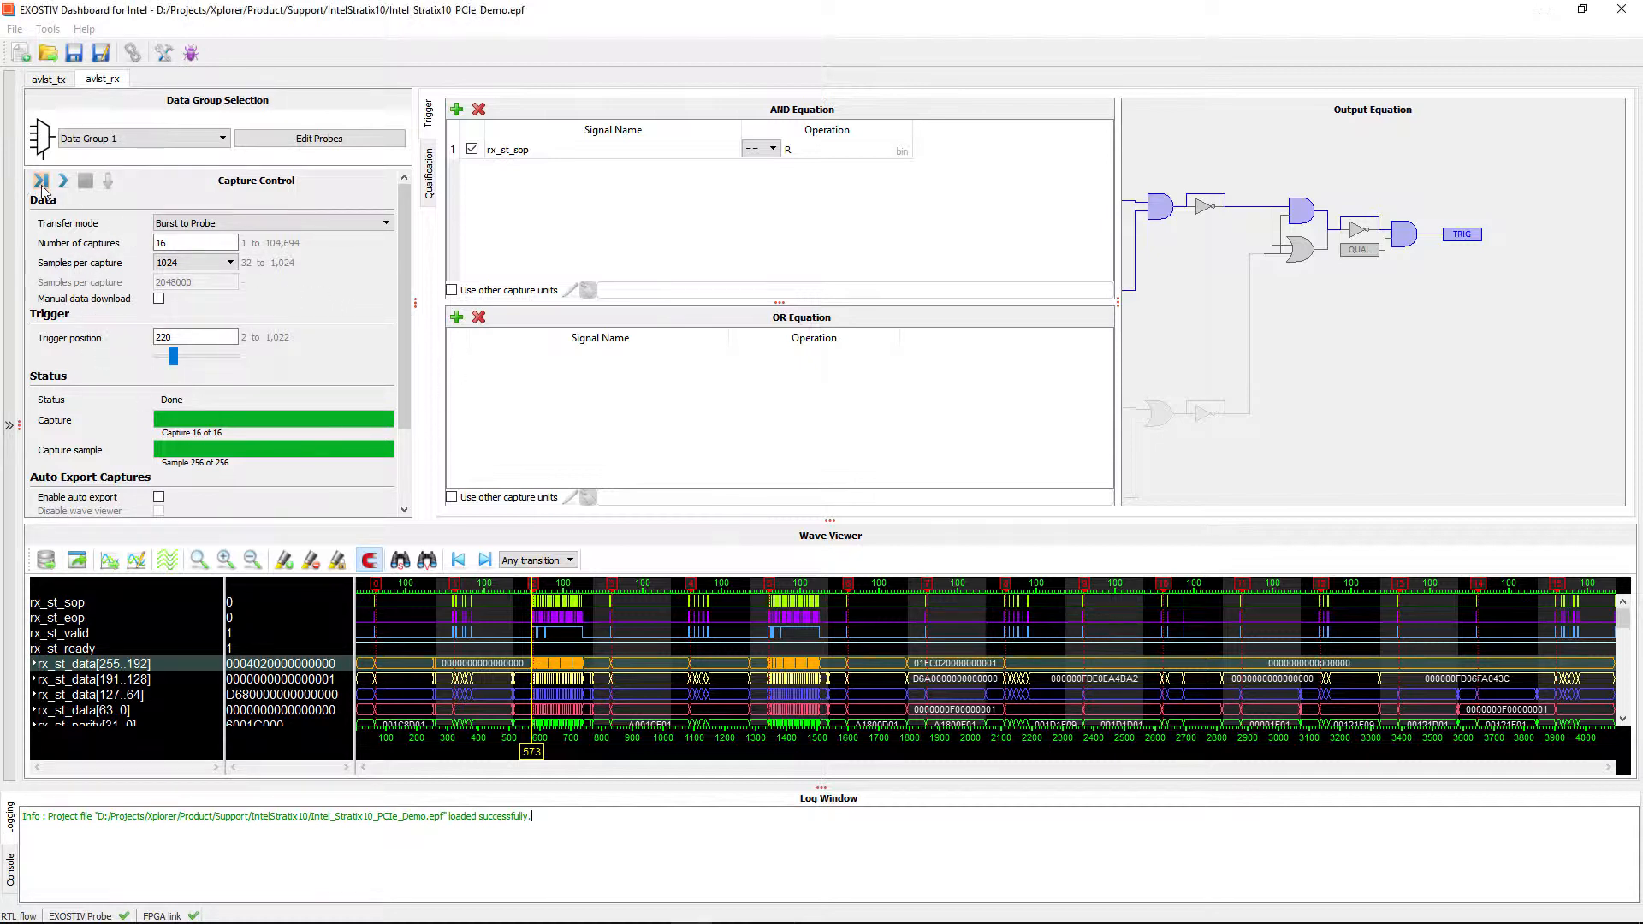
click(40, 180)
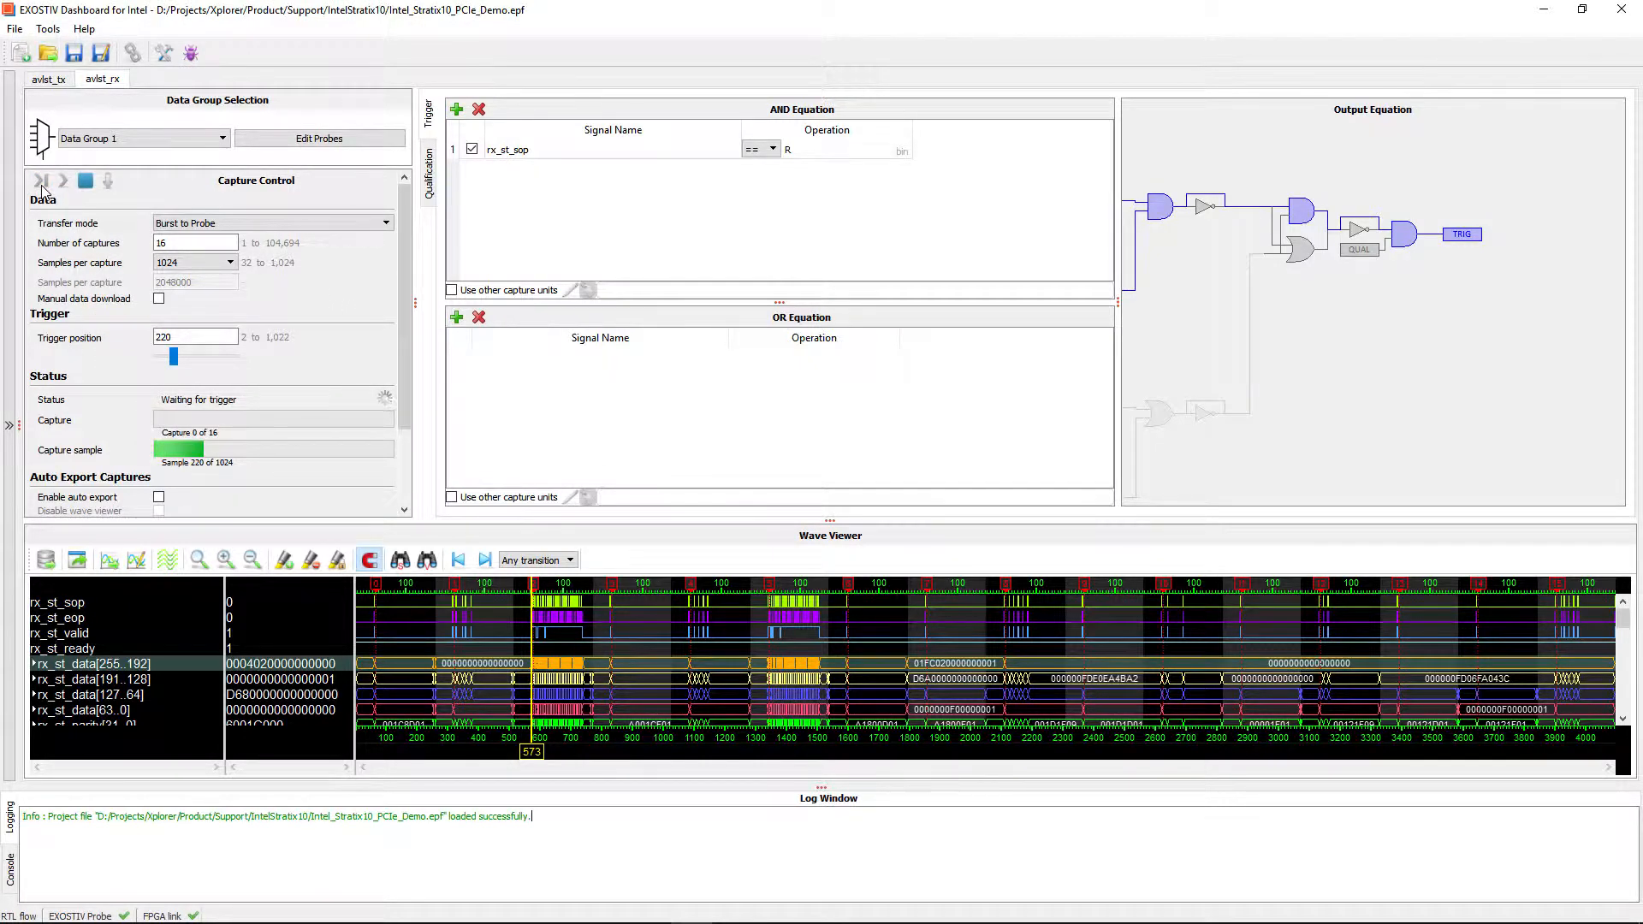